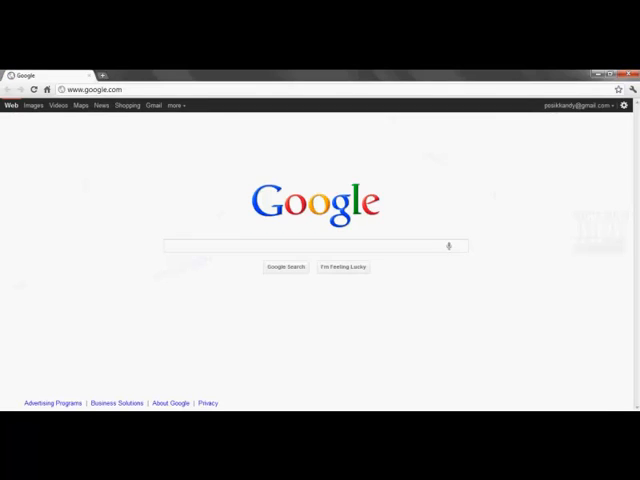
# Step: Go to minecraftwb.com, the Minecraft Workbench homepage
pyautogui.write('minn')
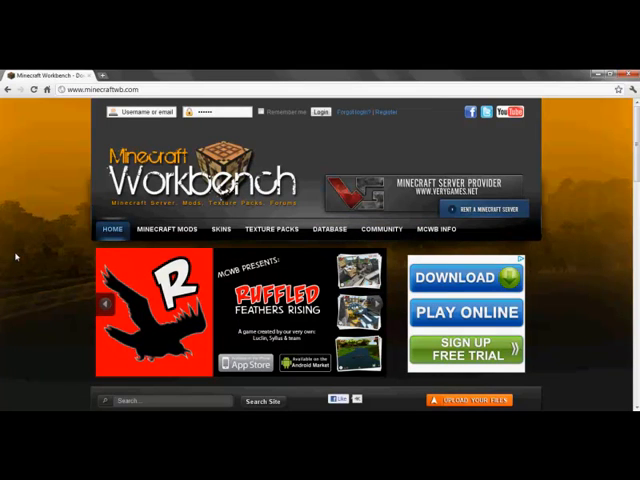
# Step: Open the Assassin's Creed skin from the Player Skins list and download it
pyautogui.click(166, 228)
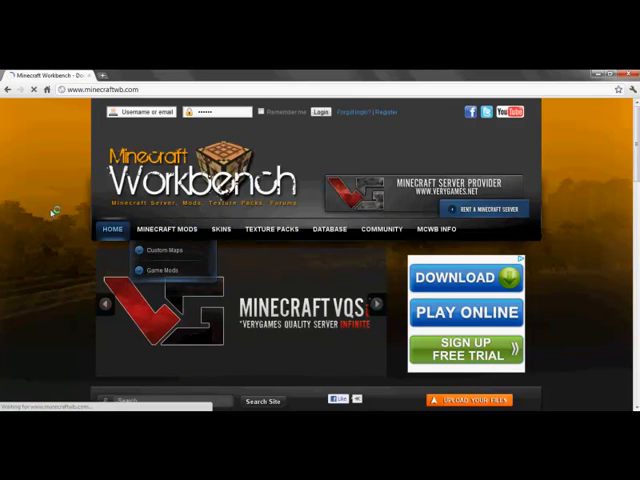
pyautogui.click(221, 228)
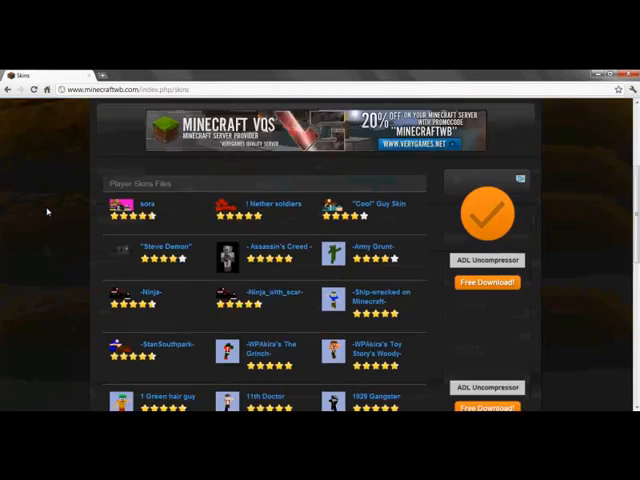
pyautogui.scroll(-3)
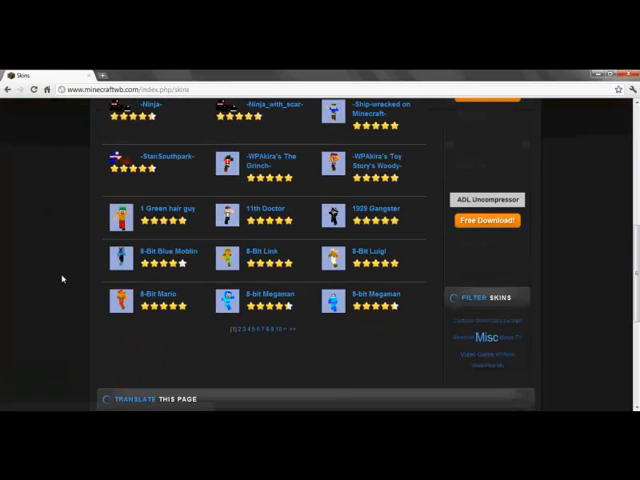
pyautogui.scroll(3)
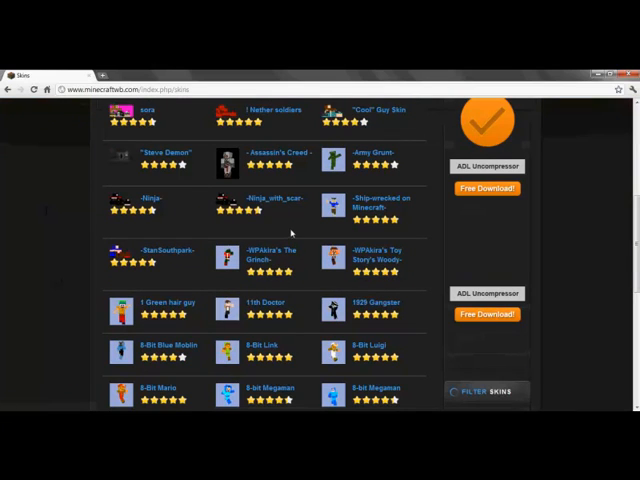
pyautogui.moveTo(280, 155)
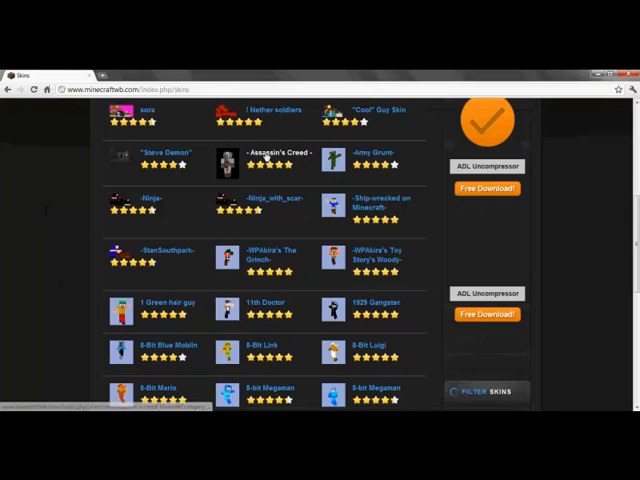
pyautogui.click(268, 151)
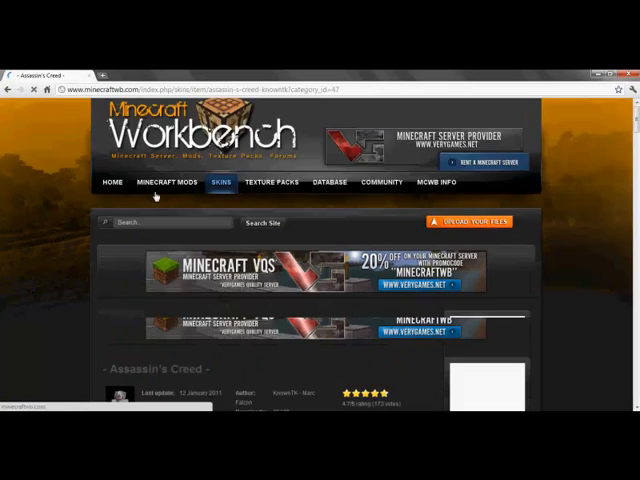
pyautogui.scroll(-3)
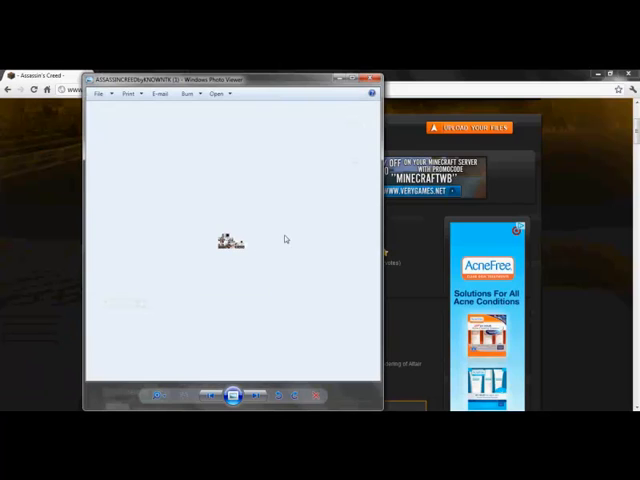
# Step: Close the Windows Photo Viewer preview of the Assassin's Creed skin
pyautogui.click(98, 93)
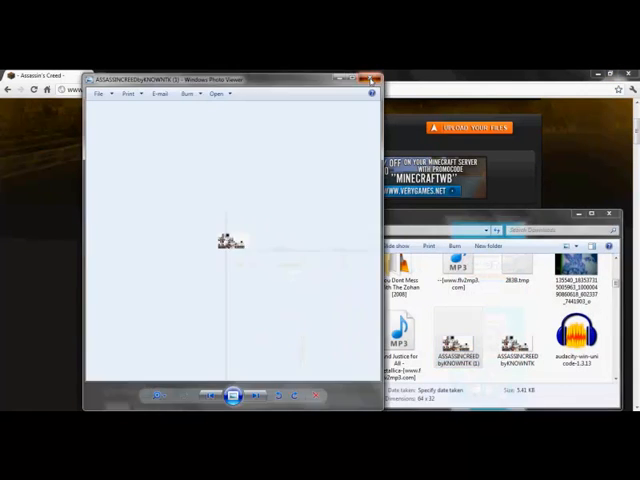
pyautogui.click(371, 78)
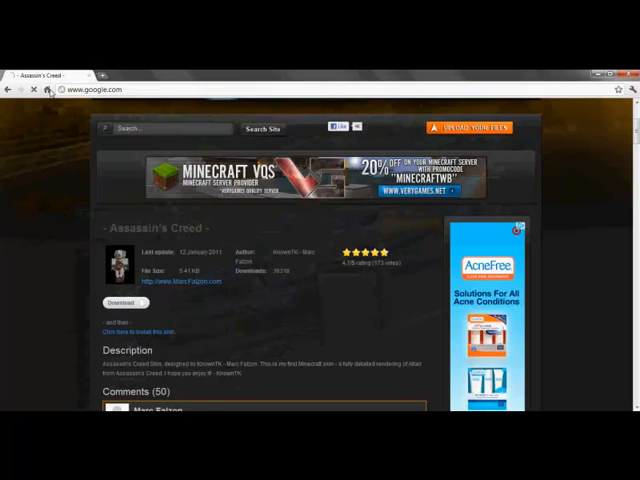
# Step: Search Google for 'minecraft' and open the official minecraft.net result
pyautogui.click(49, 90)
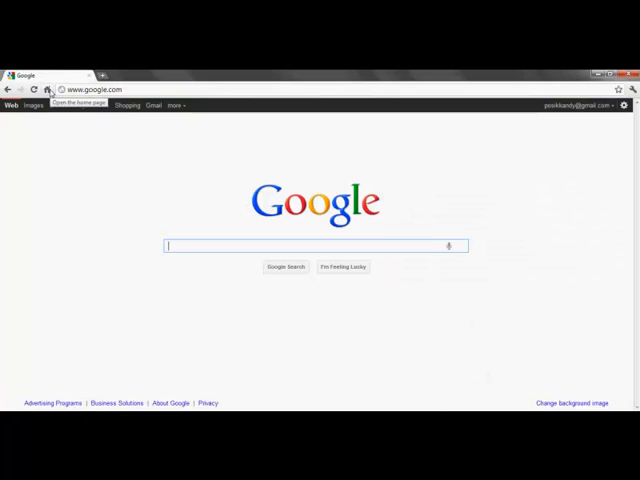
pyautogui.write('minecraft')
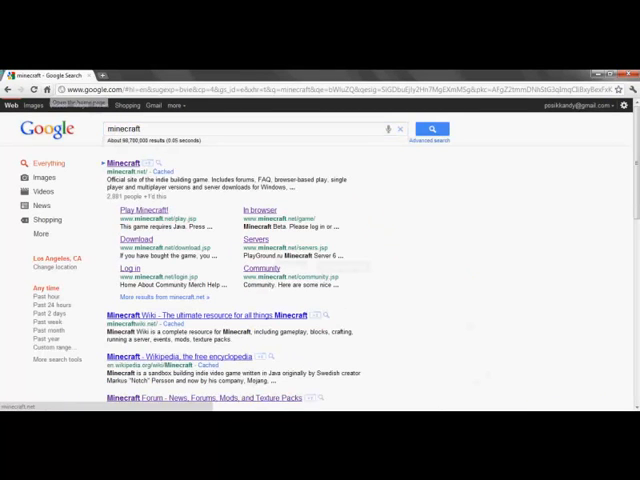
pyautogui.click(123, 163)
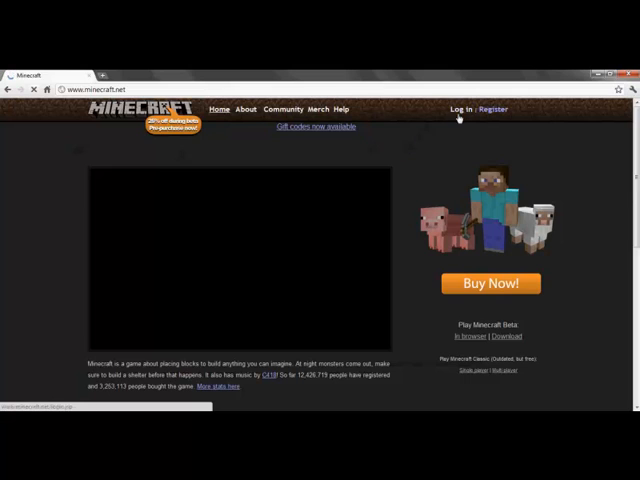
# Step: Log in to minecraft.net and choose the Assassin's Creed skin file on the Profile page
pyautogui.click(459, 109)
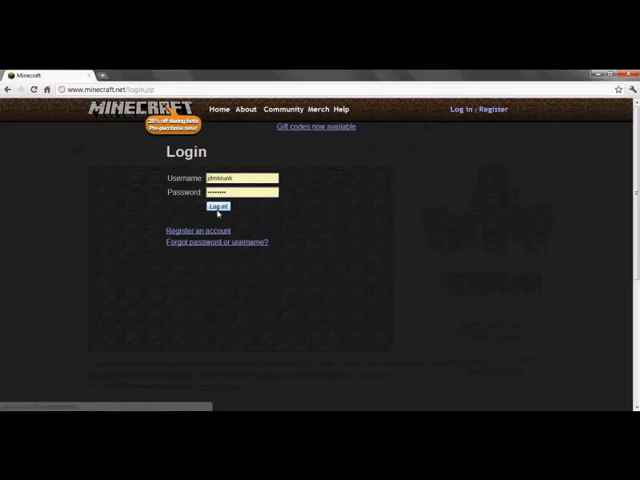
pyautogui.click(219, 206)
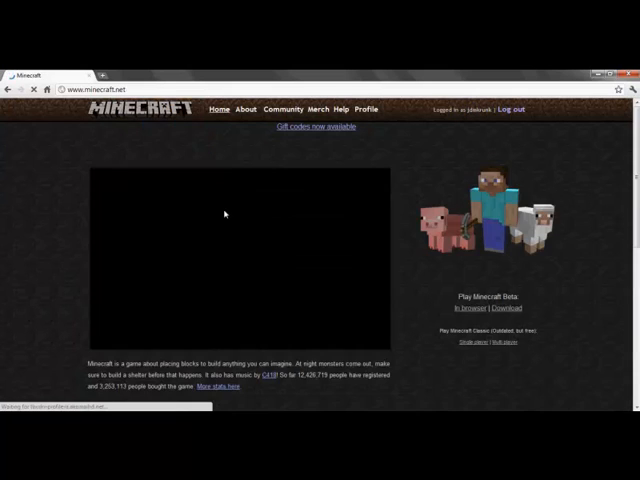
pyautogui.click(366, 109)
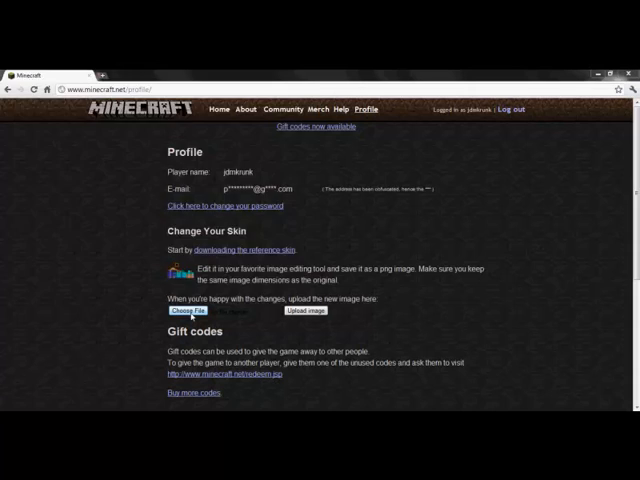
pyautogui.click(188, 311)
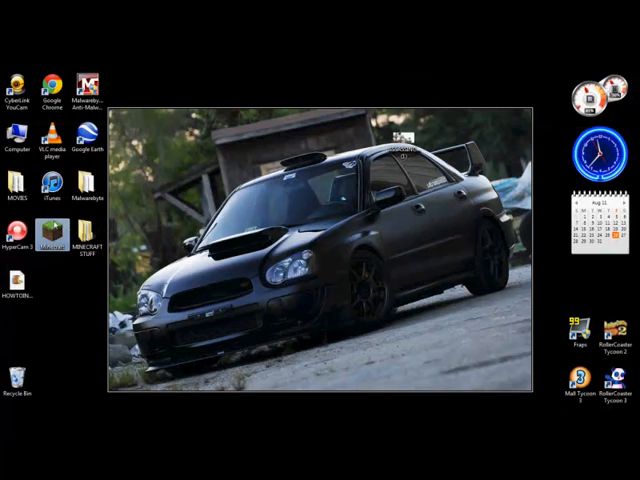
# Step: Launch Minecraft, play 'New World', and view the Assassin's Creed skin in the inventory
pyautogui.doubleClick(48, 241)
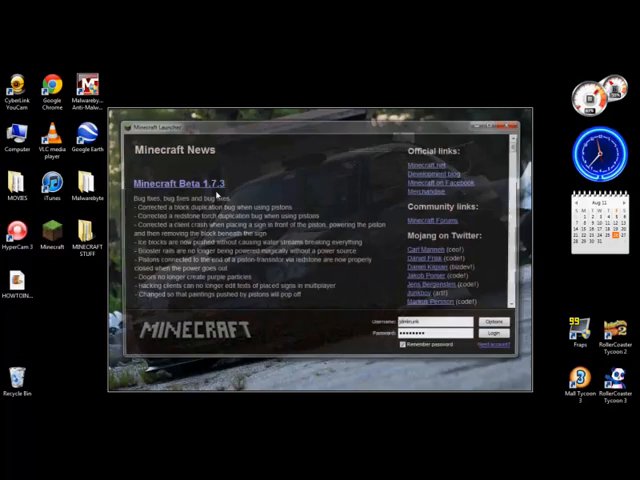
pyautogui.click(492, 332)
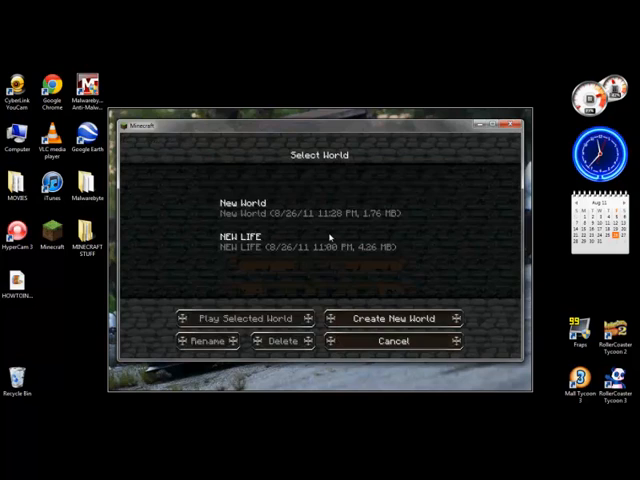
pyautogui.click(320, 207)
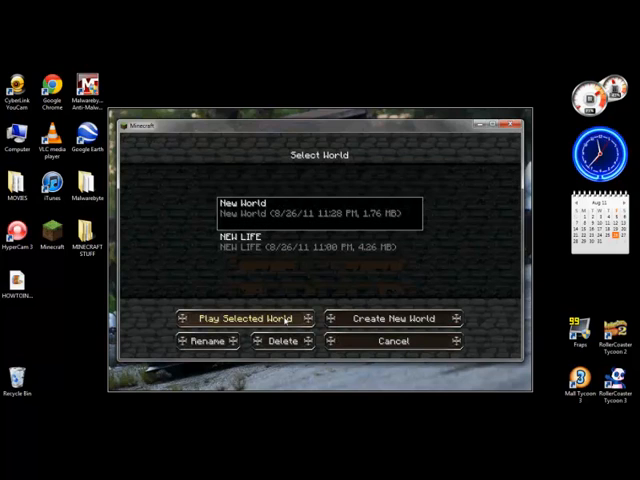
pyautogui.click(241, 318)
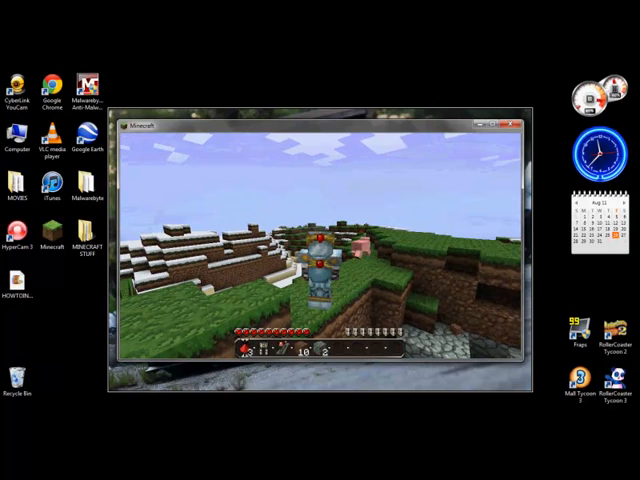
pyautogui.moveTo(320, 240)
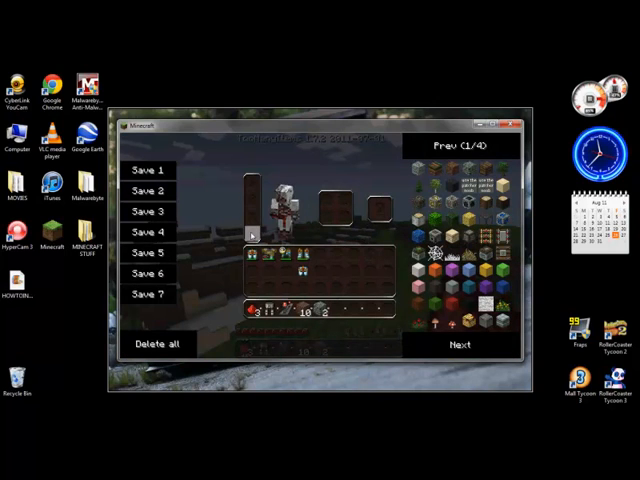
pyautogui.click(156, 343)
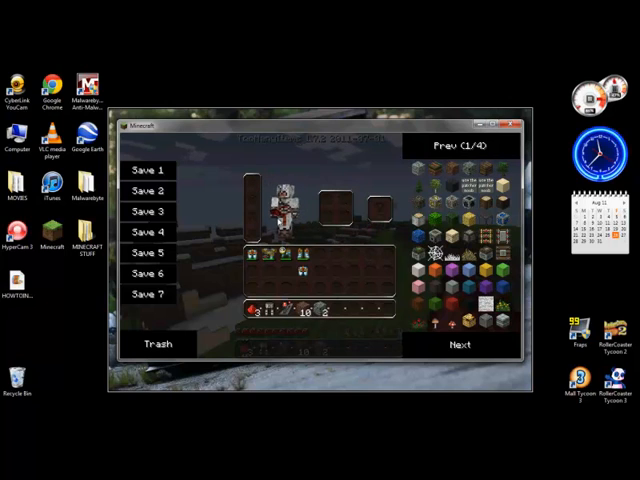